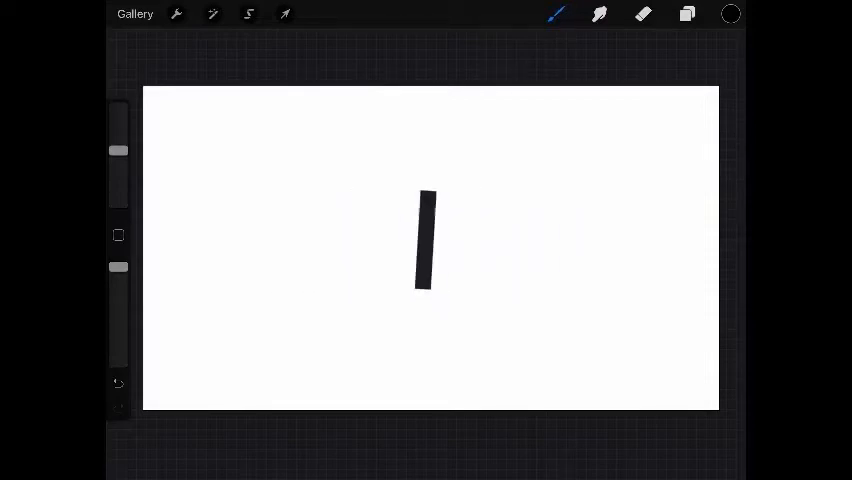
Step: Clear a stray stroke, sketch a 'b' and an 'l', then undo them to a blank canvas
{"action": "left_click", "coordinate": [118, 384]}
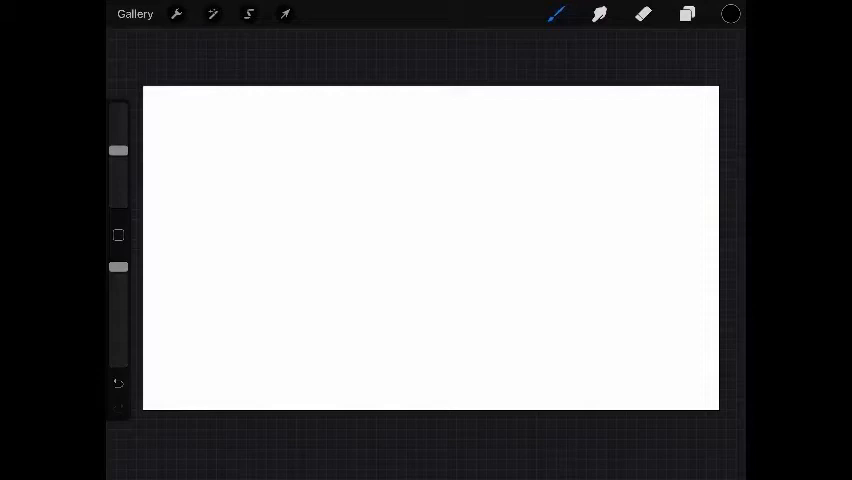
{"action": "left_click_drag", "start_coordinate": [232, 150], "coordinate": [240, 236]}
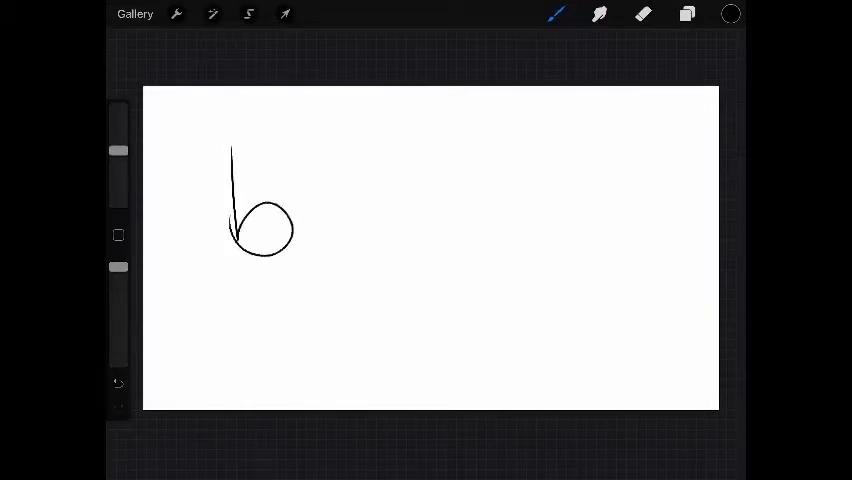
{"action": "left_click_drag", "start_coordinate": [430, 144], "coordinate": [424, 290]}
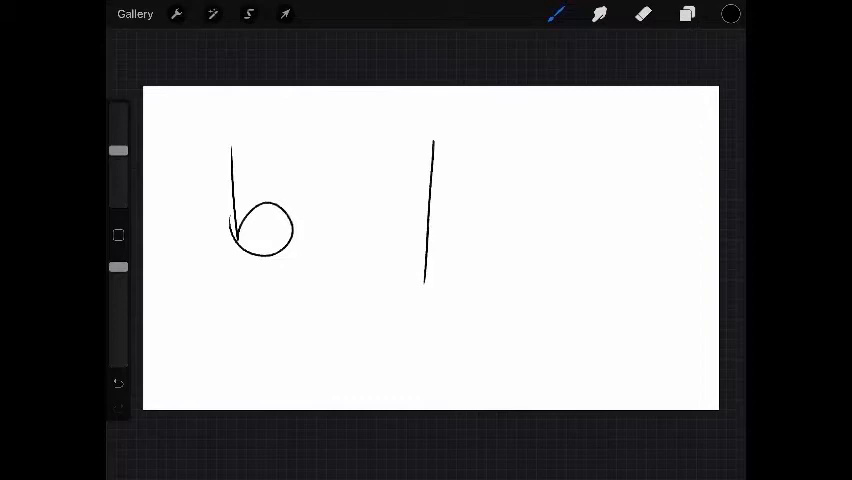
{"action": "left_click", "coordinate": [118, 384]}
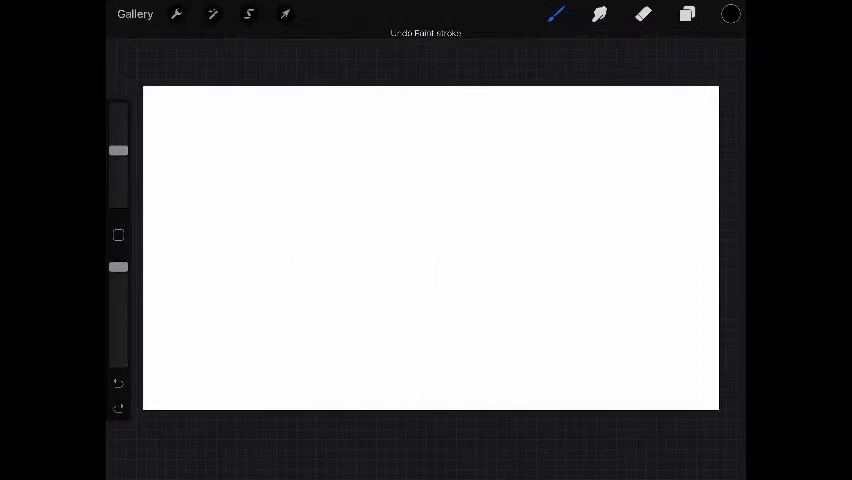
Step: Start the ball sketch with a curved stroke below the b and l letters
{"action": "left_click_drag", "start_coordinate": [344, 104], "coordinate": [364, 184]}
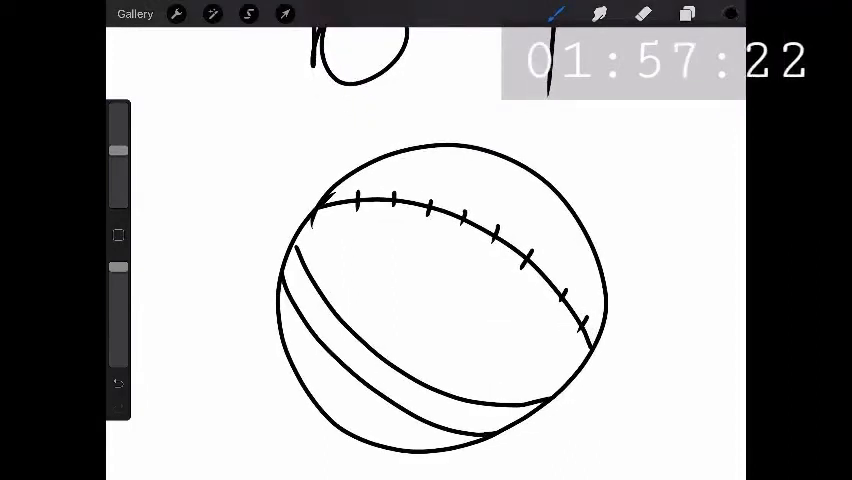
Step: Choose a pale yellow from the colour panel for the ball fill
{"action": "left_click", "coordinate": [732, 12]}
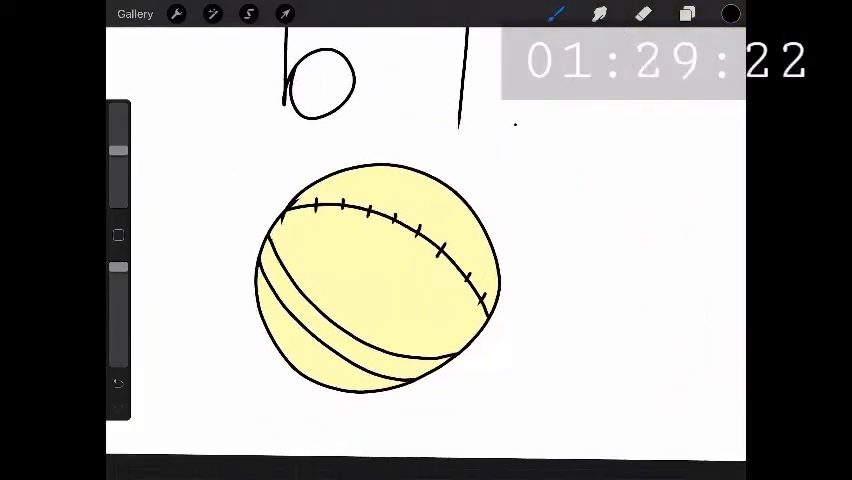
{"action": "left_click", "coordinate": [730, 12]}
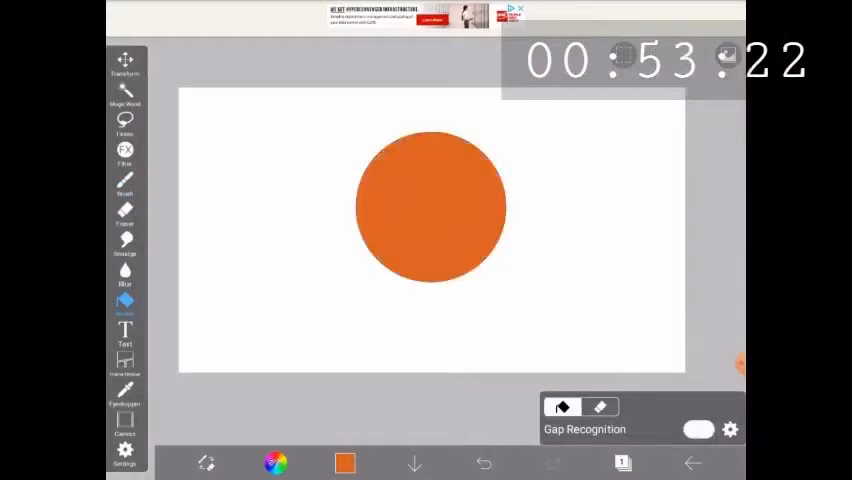
{"action": "left_click", "coordinate": [124, 184]}
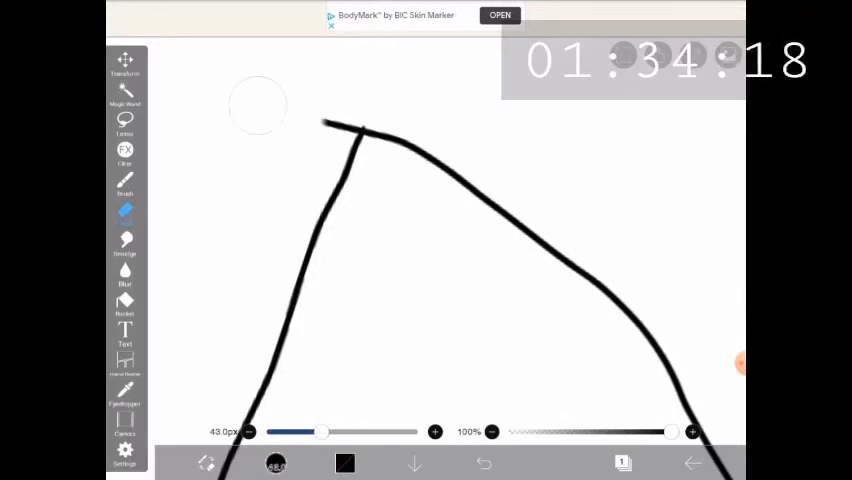
{"action": "mouse_move", "coordinate": [328, 128]}
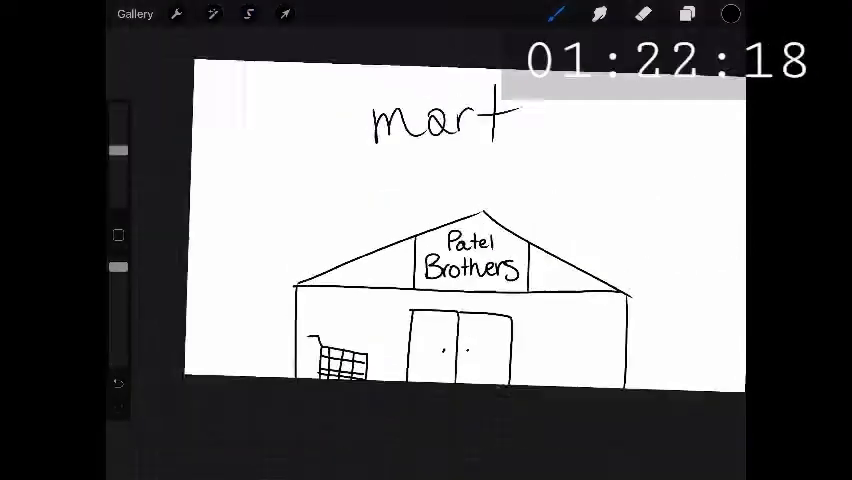
{"action": "left_click", "coordinate": [284, 12]}
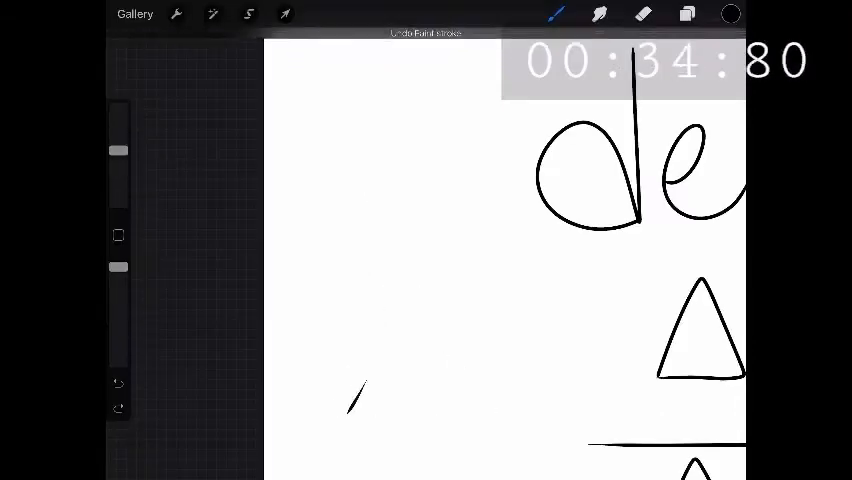
Step: Switch tools from the top toolbar before lettering the new word
{"action": "left_click", "coordinate": [248, 14]}
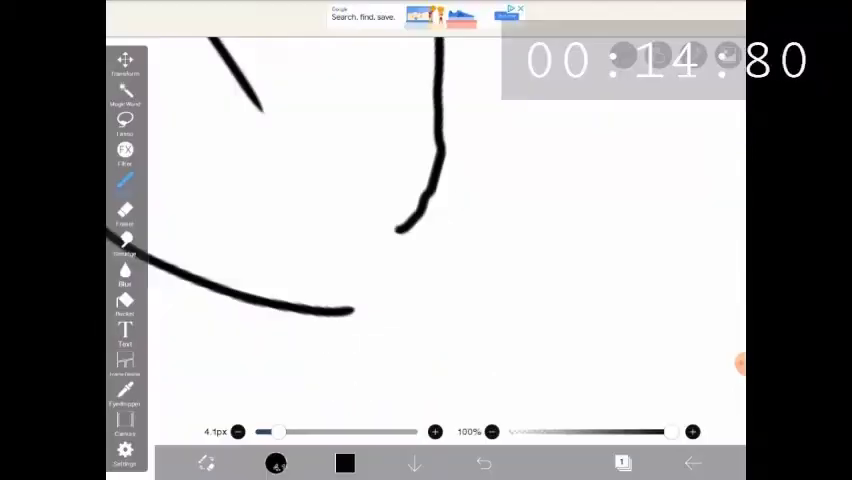
Step: Draw a thick curved black stroke across the ibis Paint X canvas
{"action": "left_click_drag", "start_coordinate": [400, 224], "coordinate": [336, 316]}
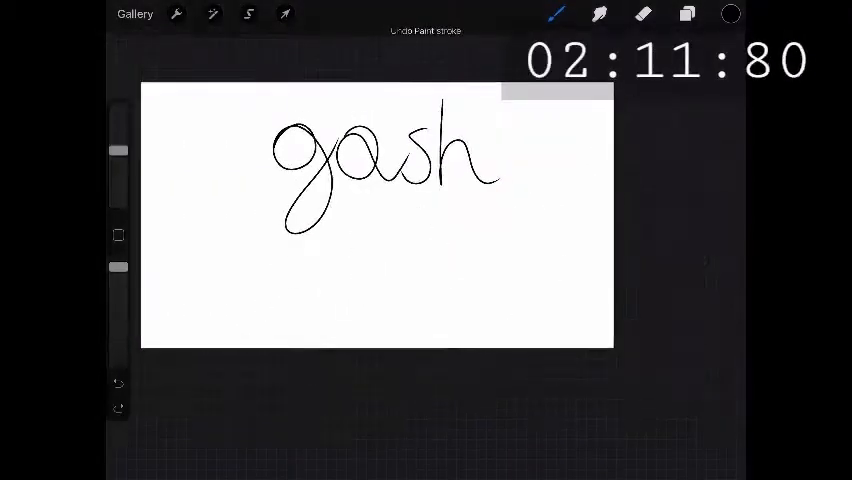
Step: Undo the last stroke while writing 'gash' in cursive
{"action": "left_click", "coordinate": [118, 384]}
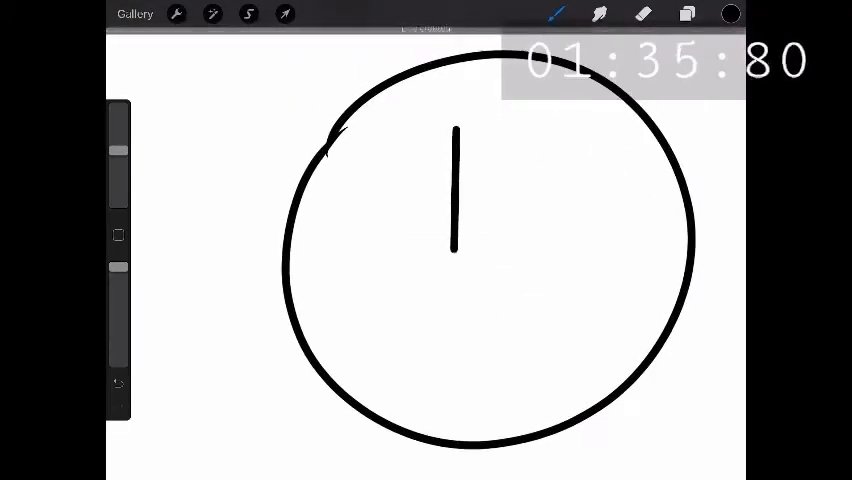
Step: Add a short line inside the circle, pick a colour, then undo the strokes back
{"action": "left_click_drag", "start_coordinate": [490, 126], "coordinate": [490, 276]}
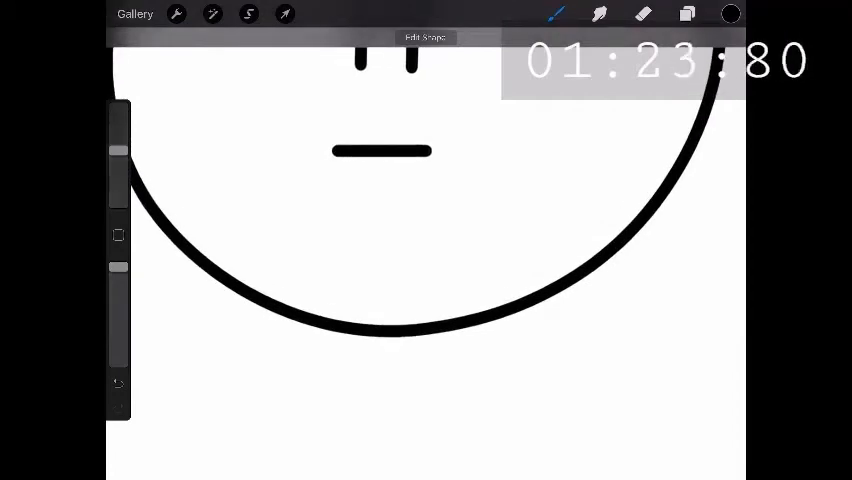
{"action": "left_click", "coordinate": [730, 14]}
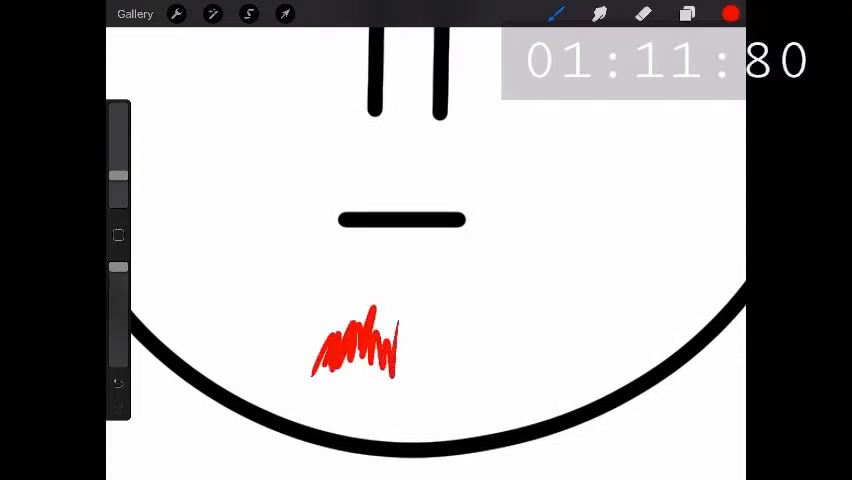
{"action": "left_click", "coordinate": [118, 384]}
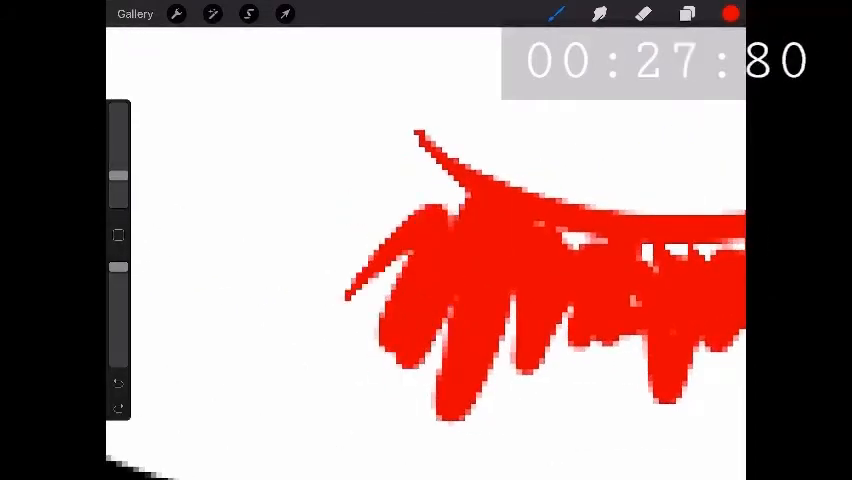
{"action": "left_click", "coordinate": [118, 384]}
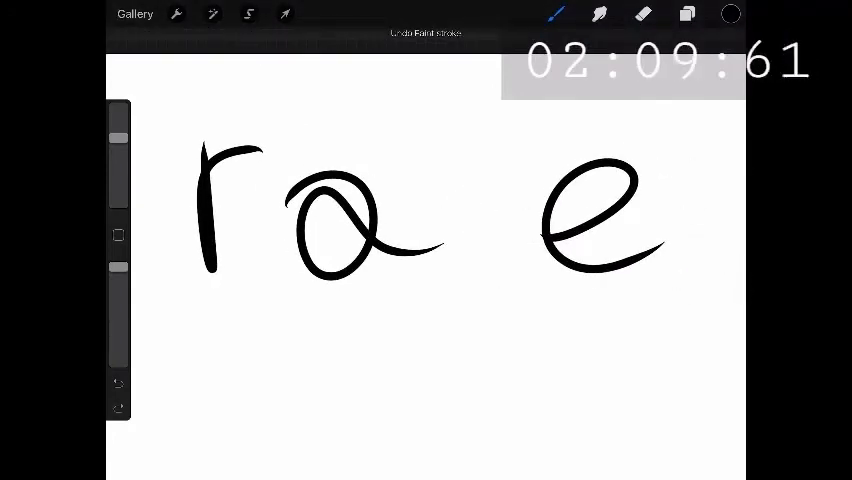
Step: Undo a stroke while lettering 'rake' and starting the brown handle
{"action": "left_click", "coordinate": [118, 384]}
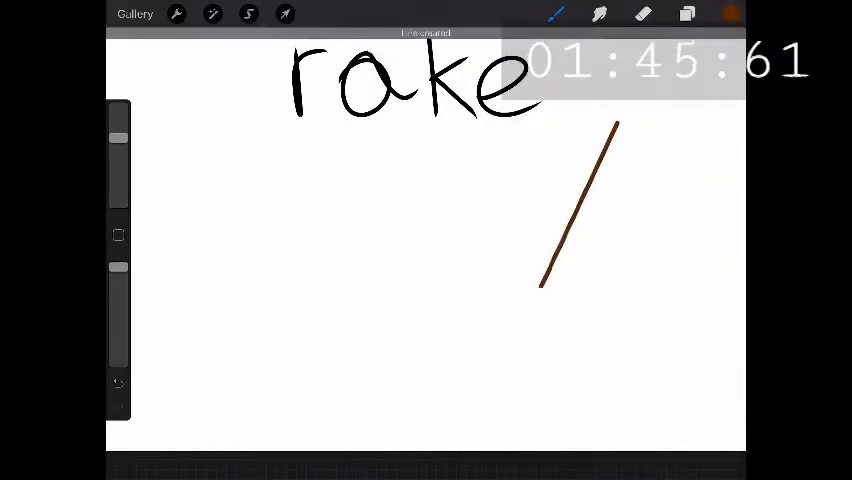
Step: Trace a black circle stroke for the overlapping circles in ibis Paint
{"action": "left_click_drag", "start_coordinate": [396, 370], "coordinate": [520, 296]}
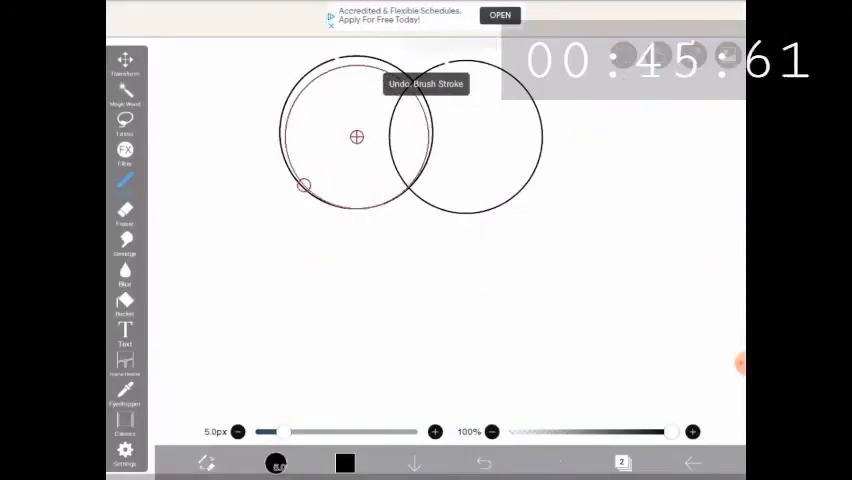
Step: Add a brown mark near the rake head for the tines and leaves
{"action": "left_click", "coordinate": [484, 462]}
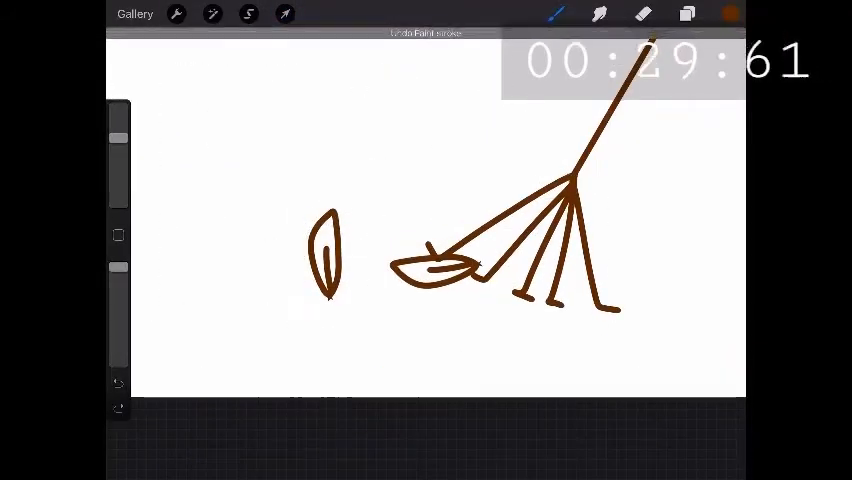
Step: Draw a smaller inner circle in the left circle and move the circular guide into the right one
{"action": "left_click", "coordinate": [248, 14]}
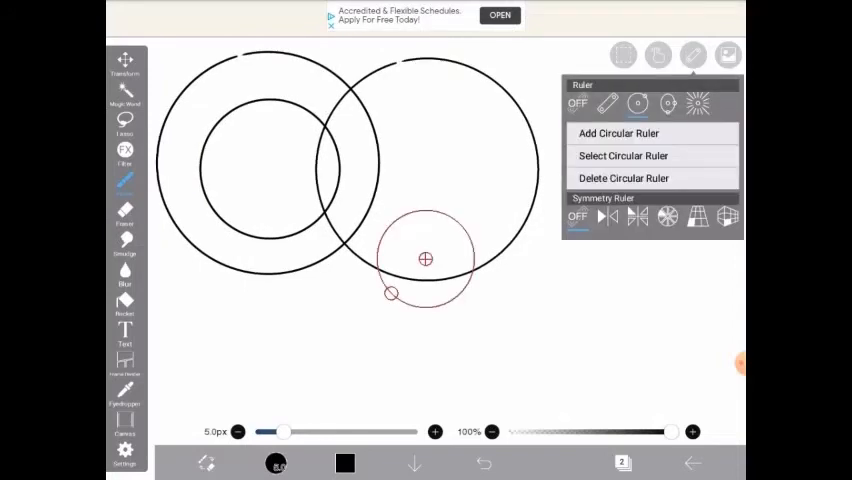
{"action": "left_click_drag", "start_coordinate": [424, 260], "coordinate": [448, 160]}
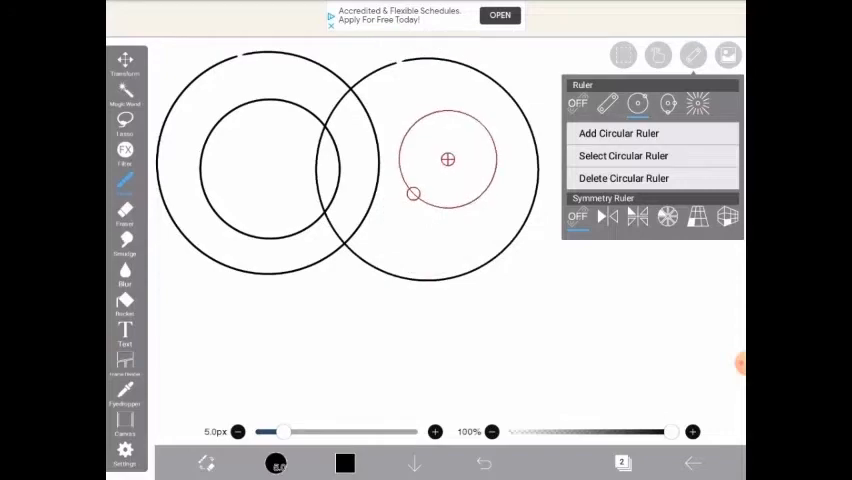